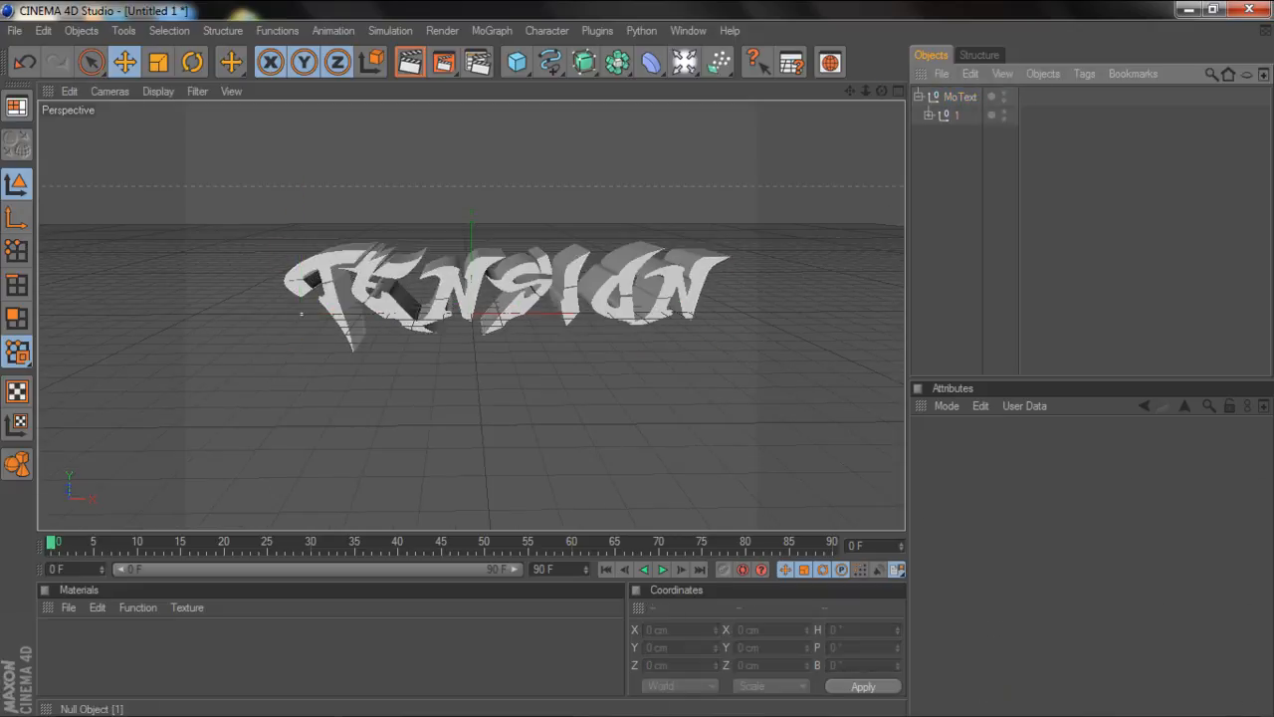
Split the Tension text into separate letters, then offset and tilt the T, n and s
{"action": "left_click", "coordinate": [190, 62]}
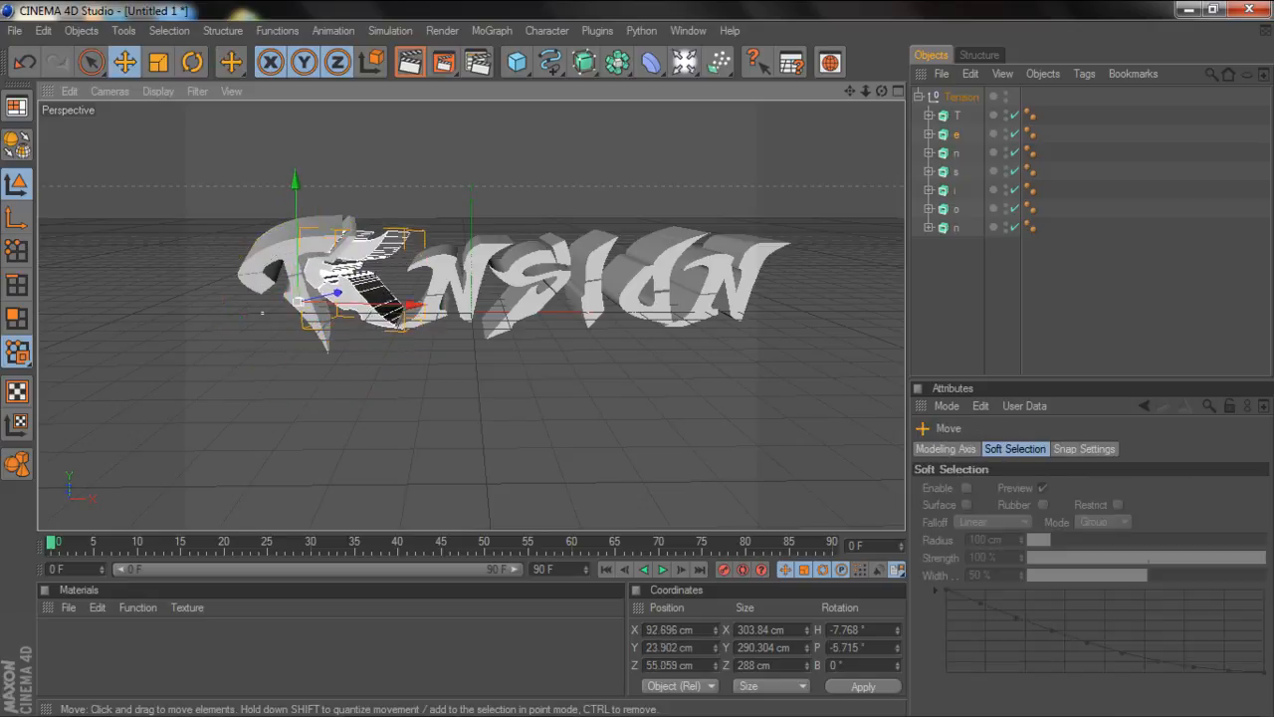
{"action": "left_click", "coordinate": [191, 61]}
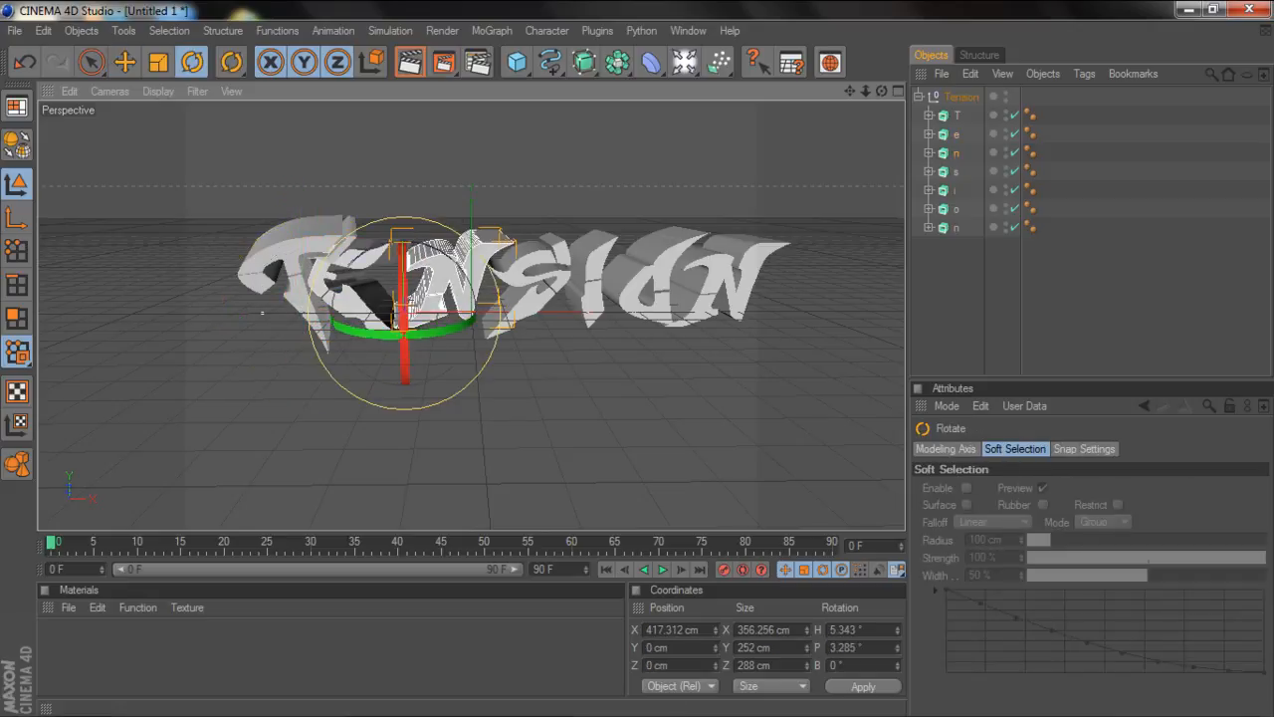
{"action": "left_click", "coordinate": [124, 62]}
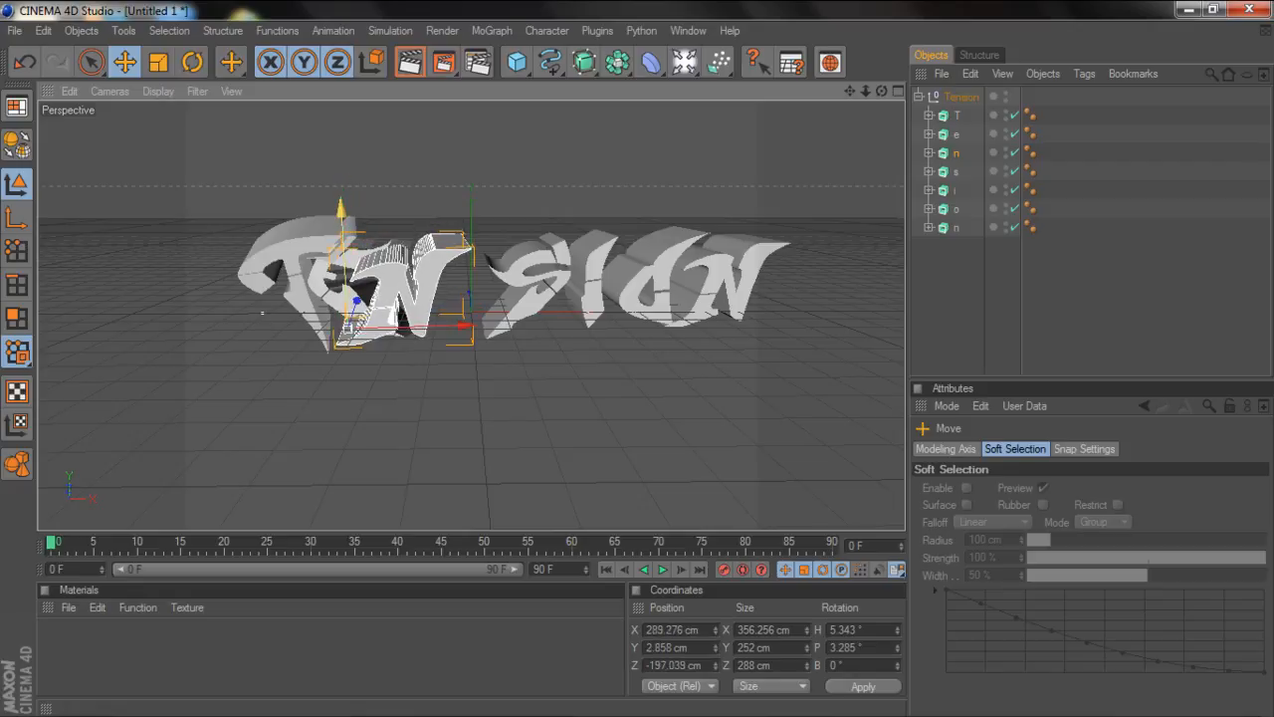
{"action": "left_click", "coordinate": [192, 62]}
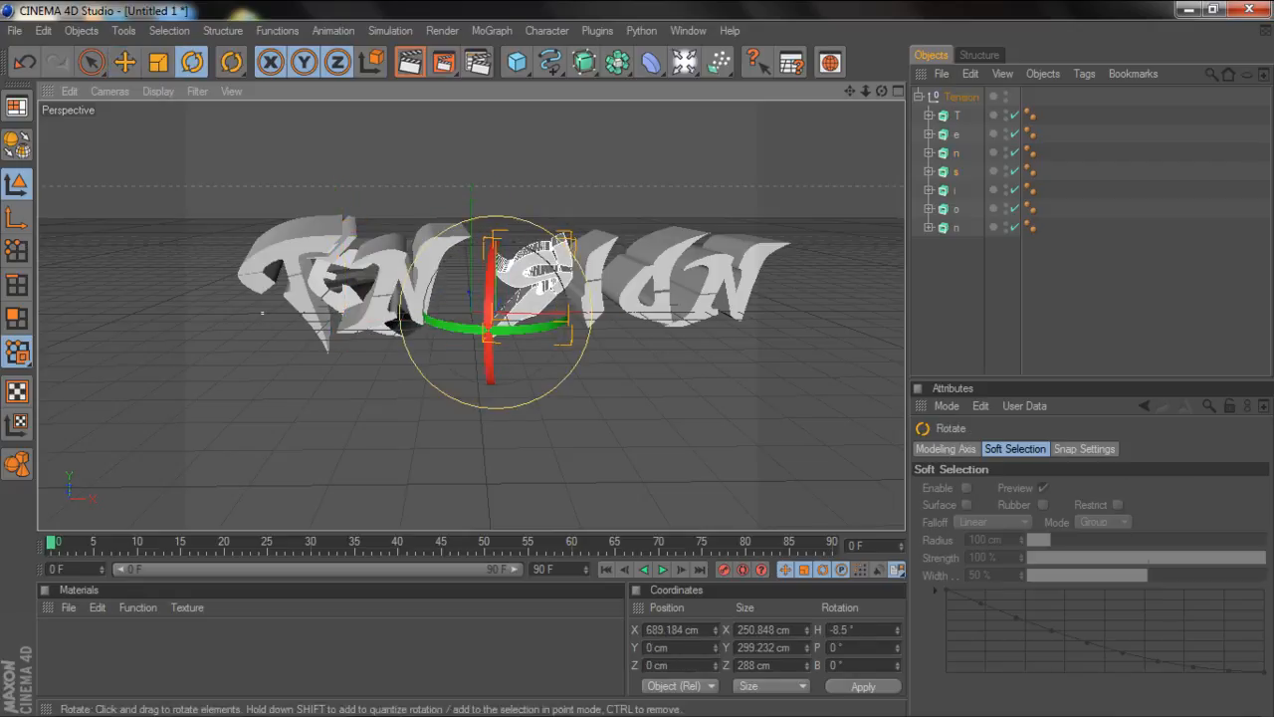
{"action": "left_click", "coordinate": [124, 62]}
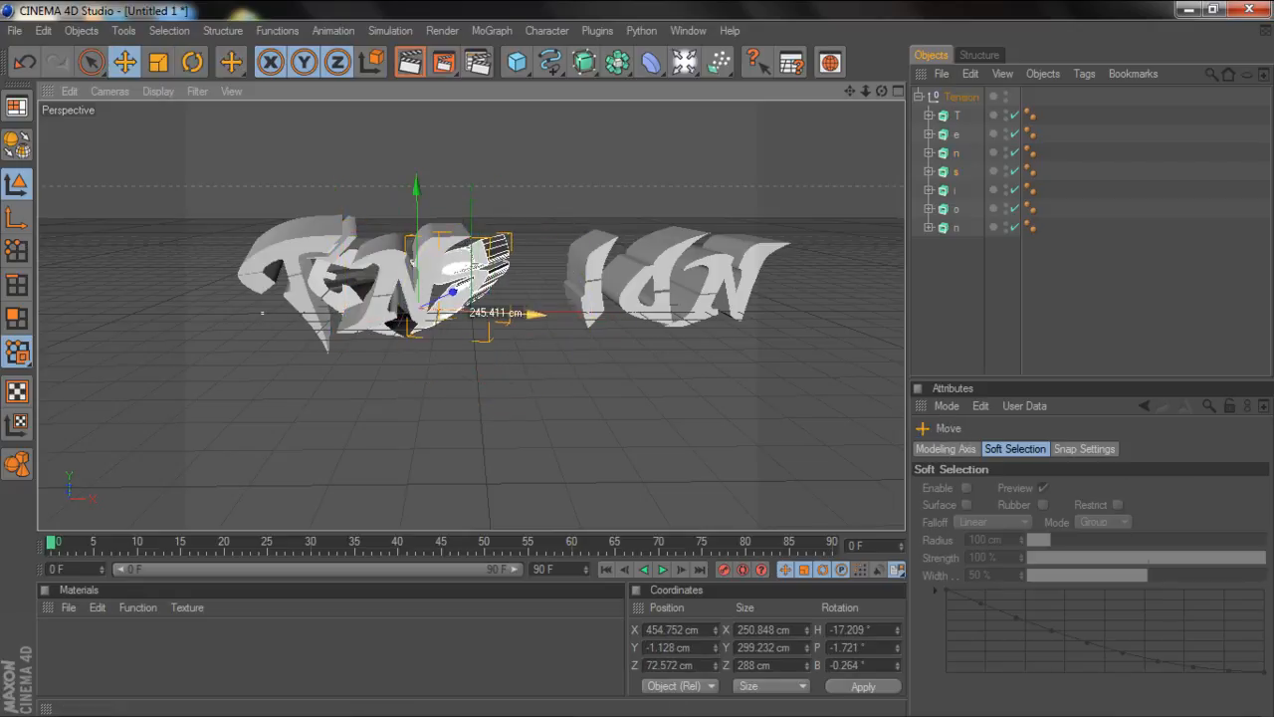
{"action": "left_click", "coordinate": [192, 62]}
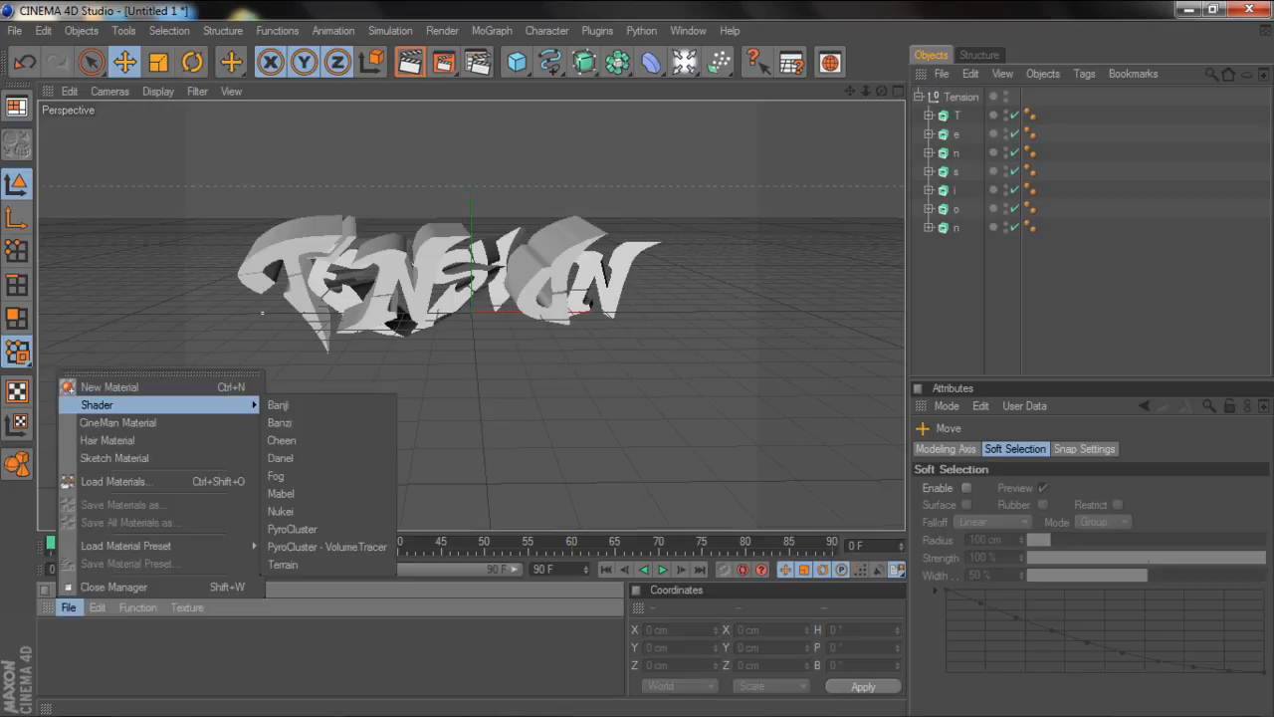
Create a Nukei shader material and set its surface colour for the Tension text
{"action": "left_click", "coordinate": [281, 511]}
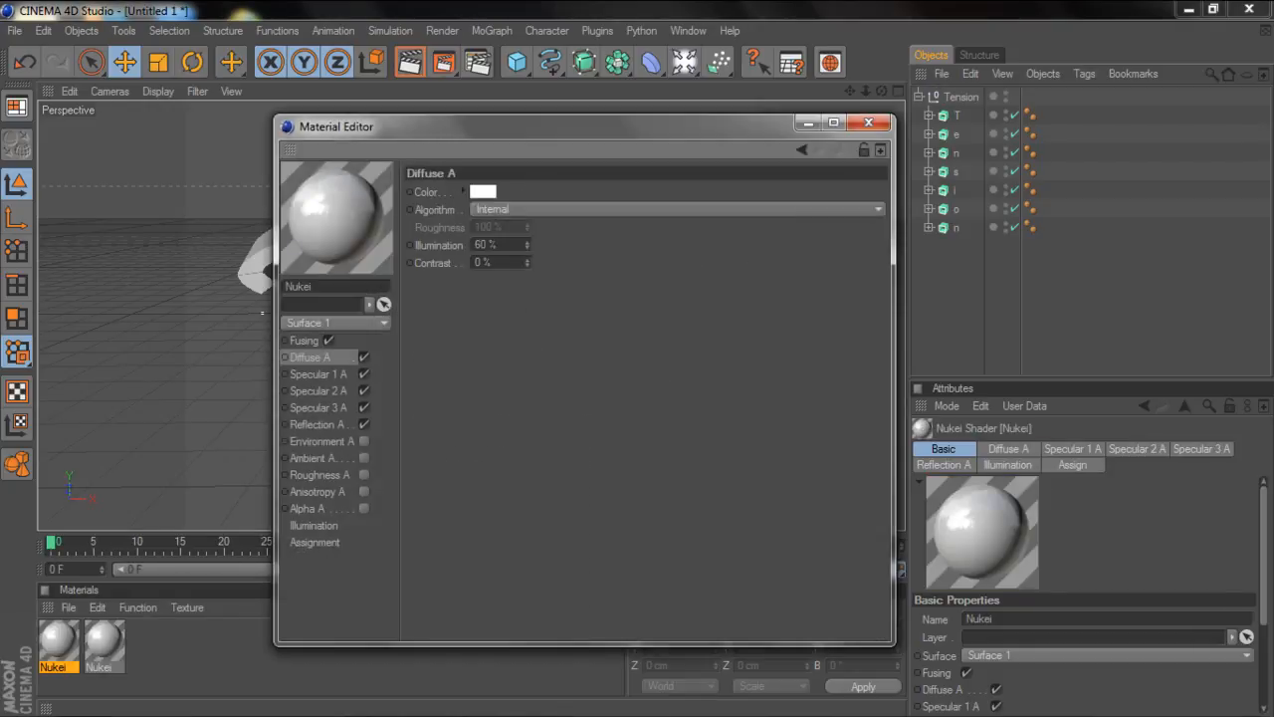
{"action": "left_click", "coordinate": [482, 191]}
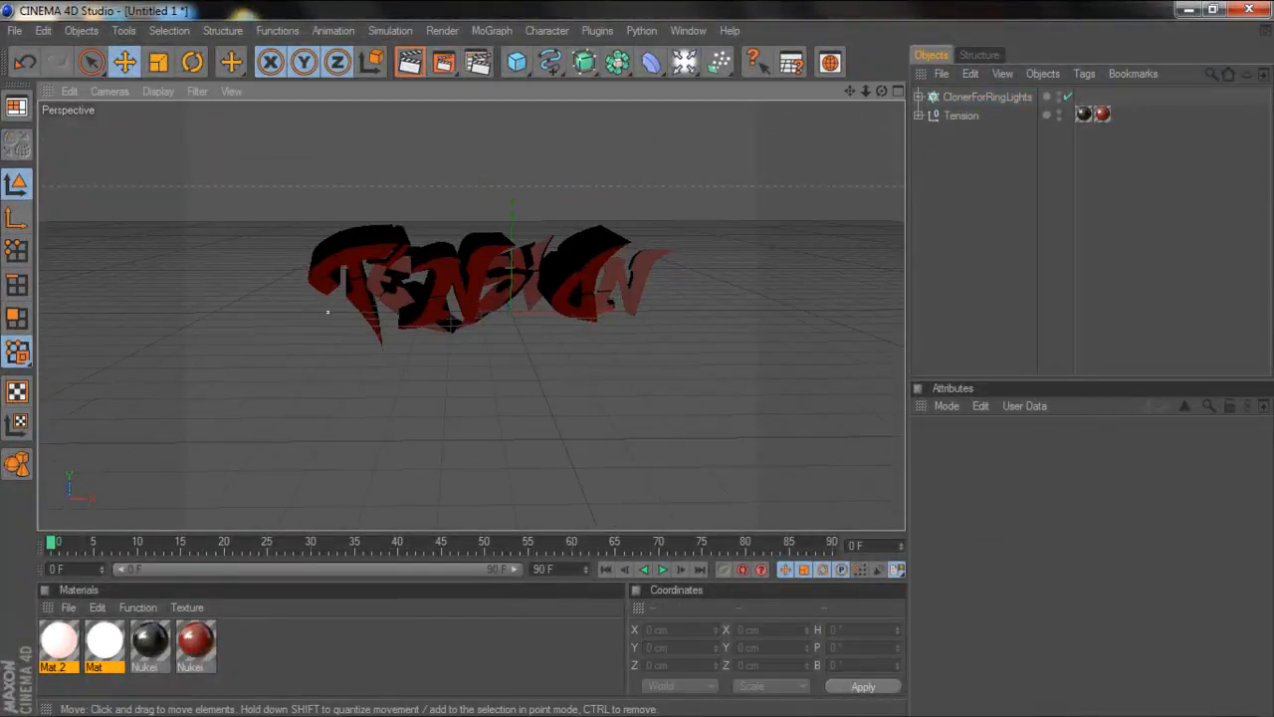
Set render output to a 1280×240 PNG saved to the pictures folder
{"action": "left_click", "coordinate": [442, 30]}
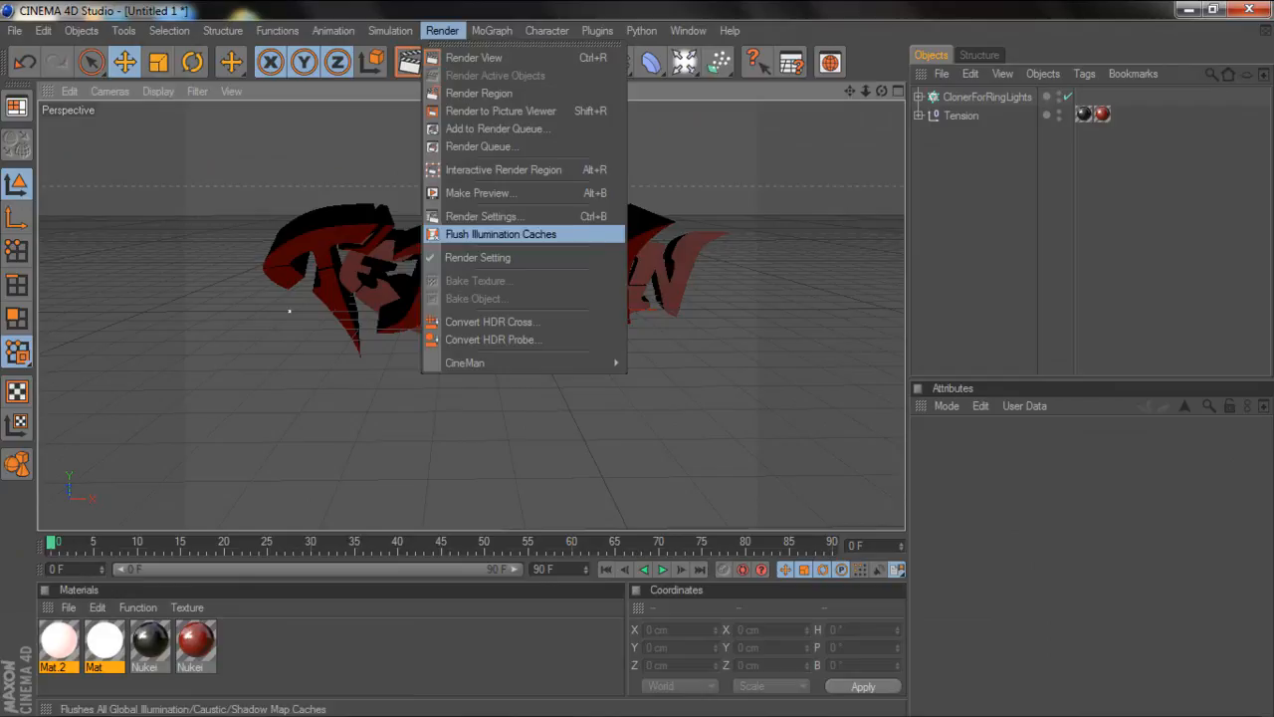
{"action": "left_click", "coordinate": [485, 216]}
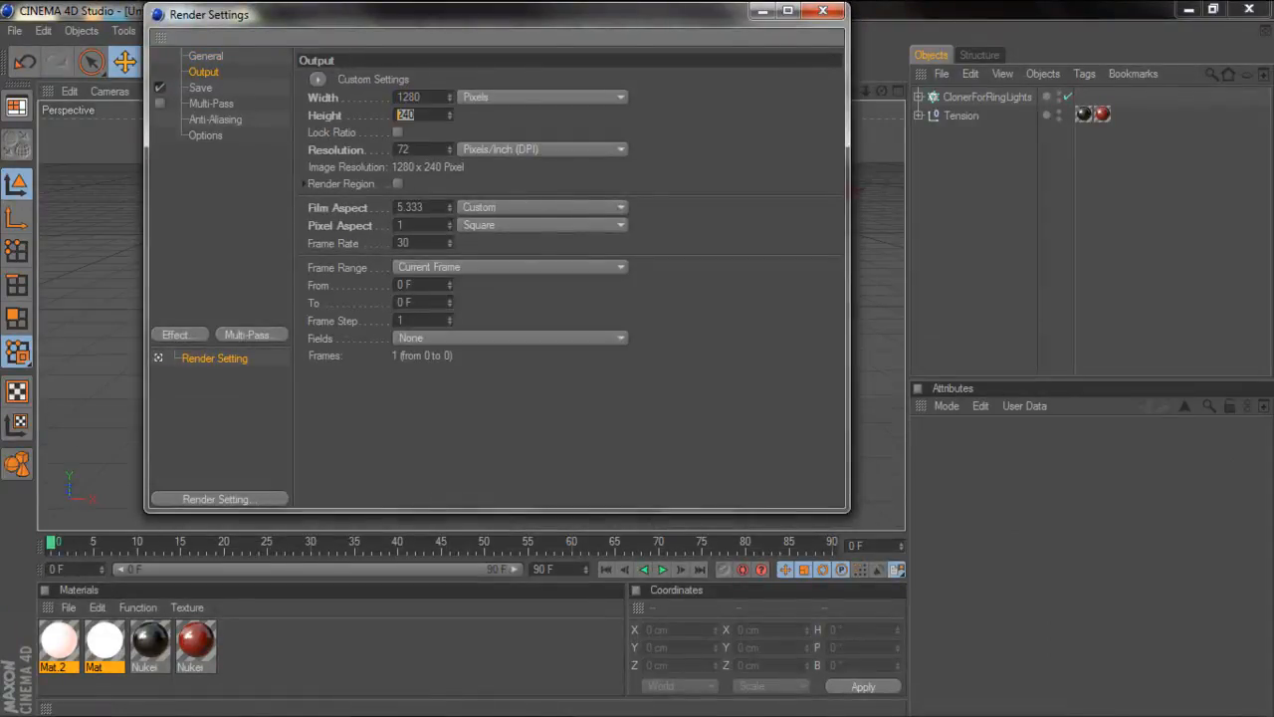
{"action": "left_click", "coordinate": [200, 87]}
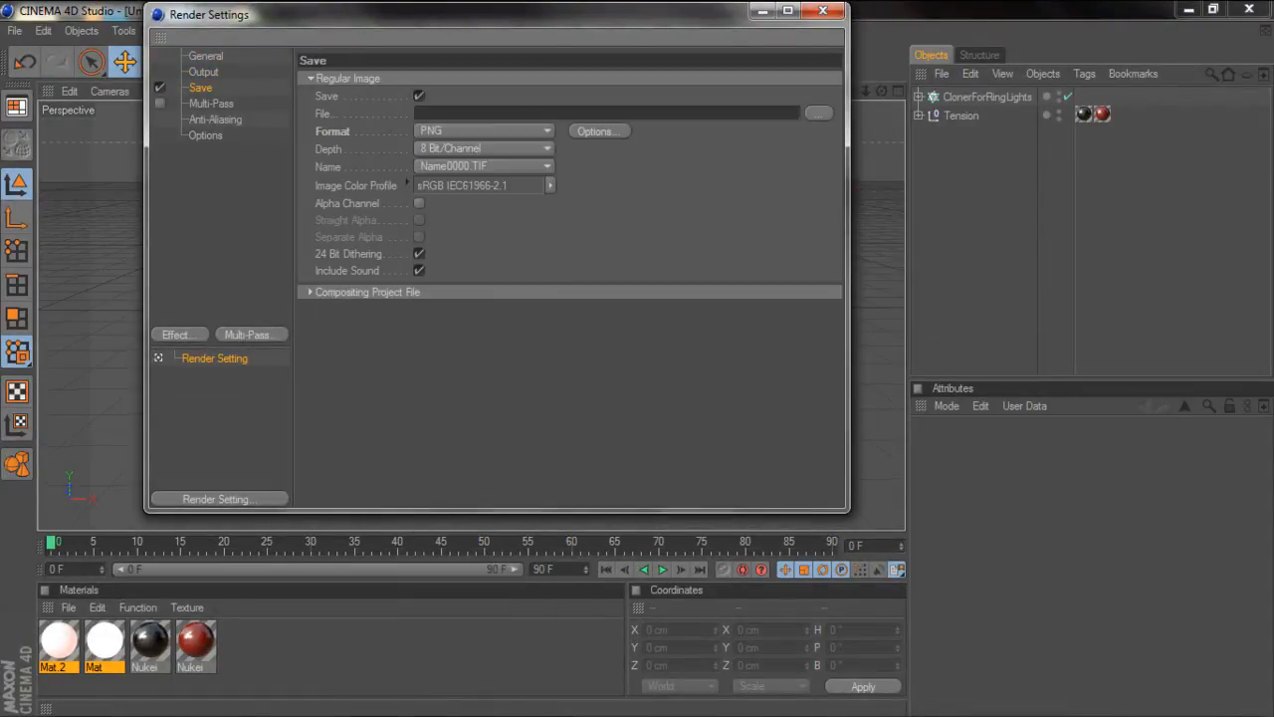
{"action": "left_click", "coordinate": [818, 113]}
{"action": "type", "text": "T"}
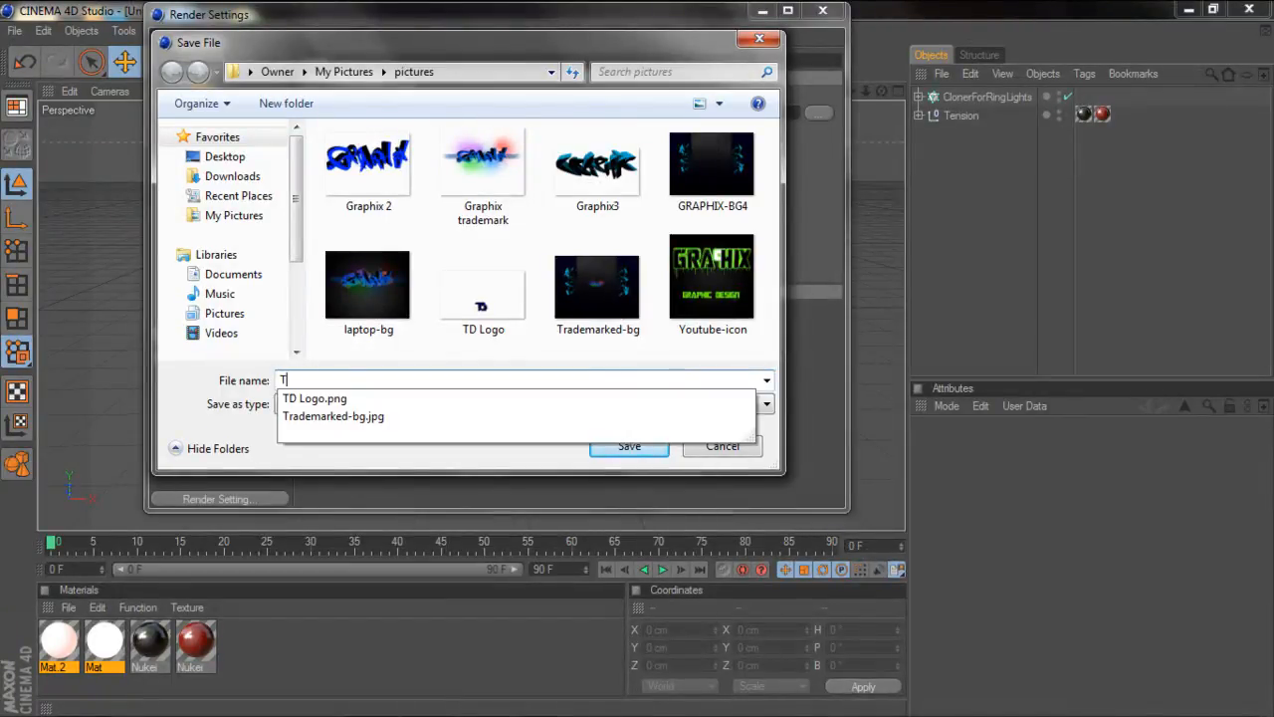
{"action": "left_click", "coordinate": [721, 446]}
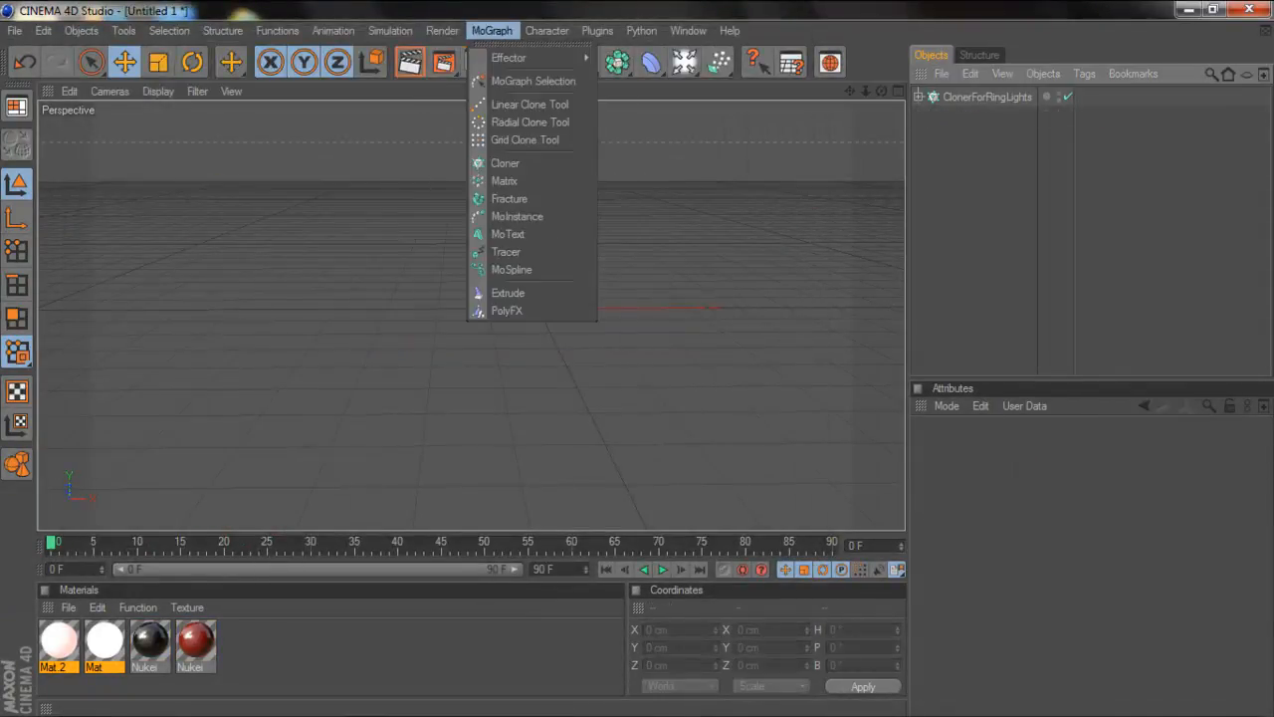
Add a MoText object reading 'Designs'
{"action": "left_click", "coordinate": [507, 234]}
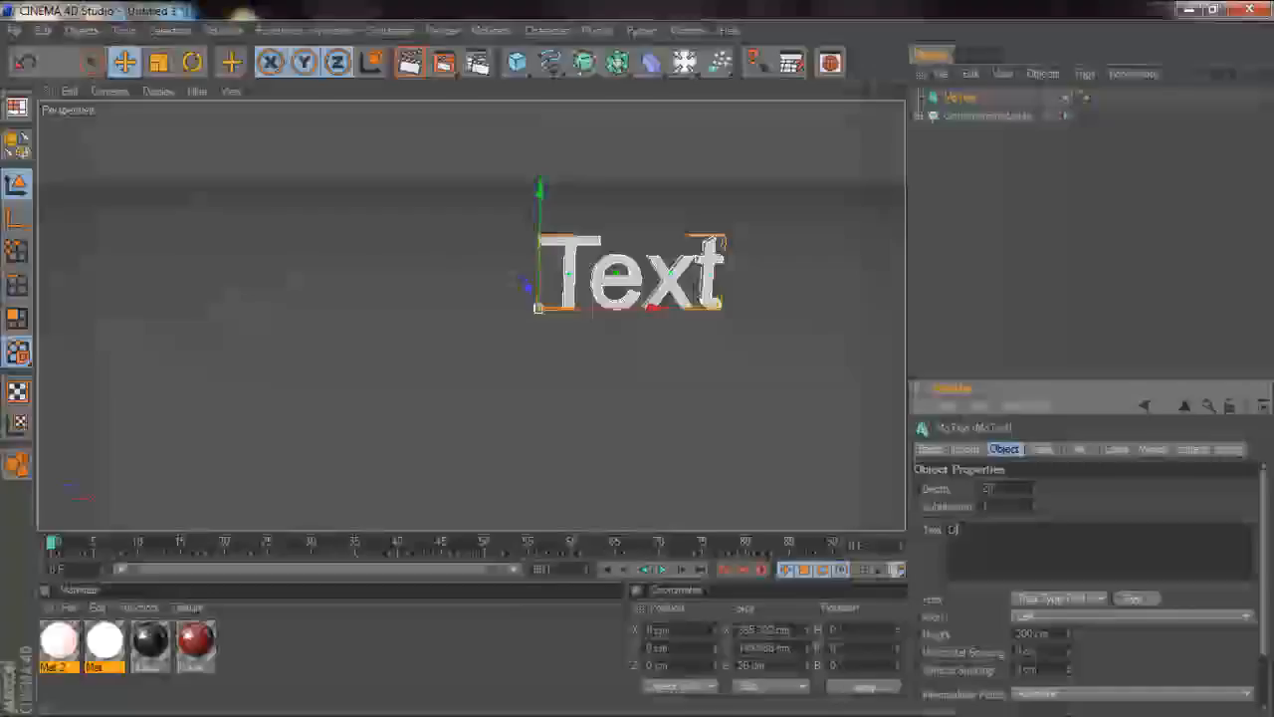
{"action": "type", "text": "Designs"}
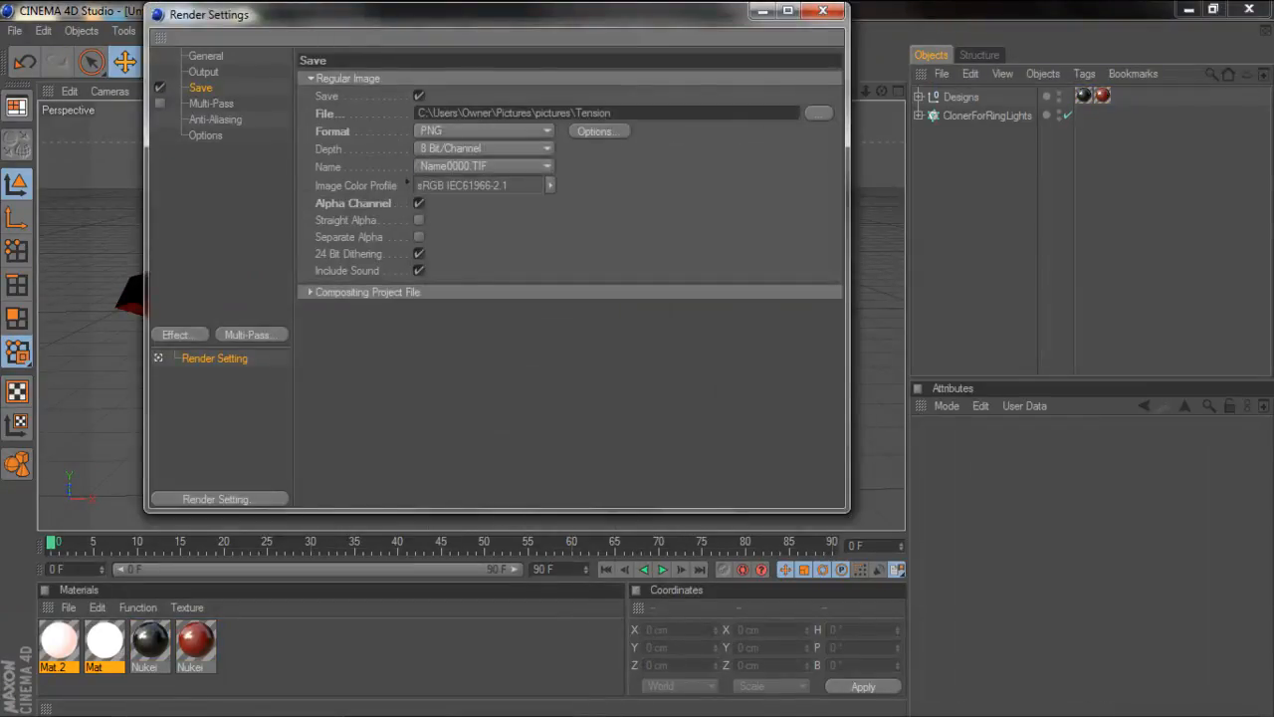
Close Render Settings and launch Adobe Photoshop CS5 from the desktop
{"action": "left_click", "coordinate": [823, 11]}
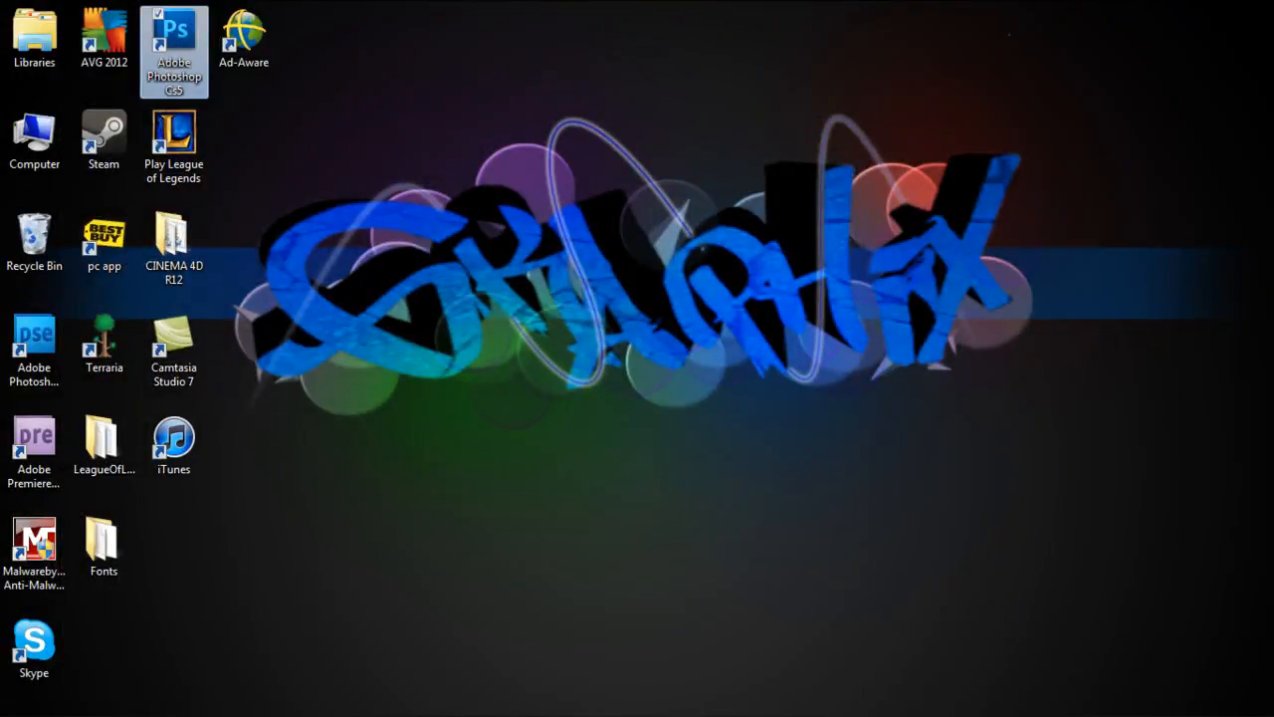
{"action": "double_click", "coordinate": [173, 50]}
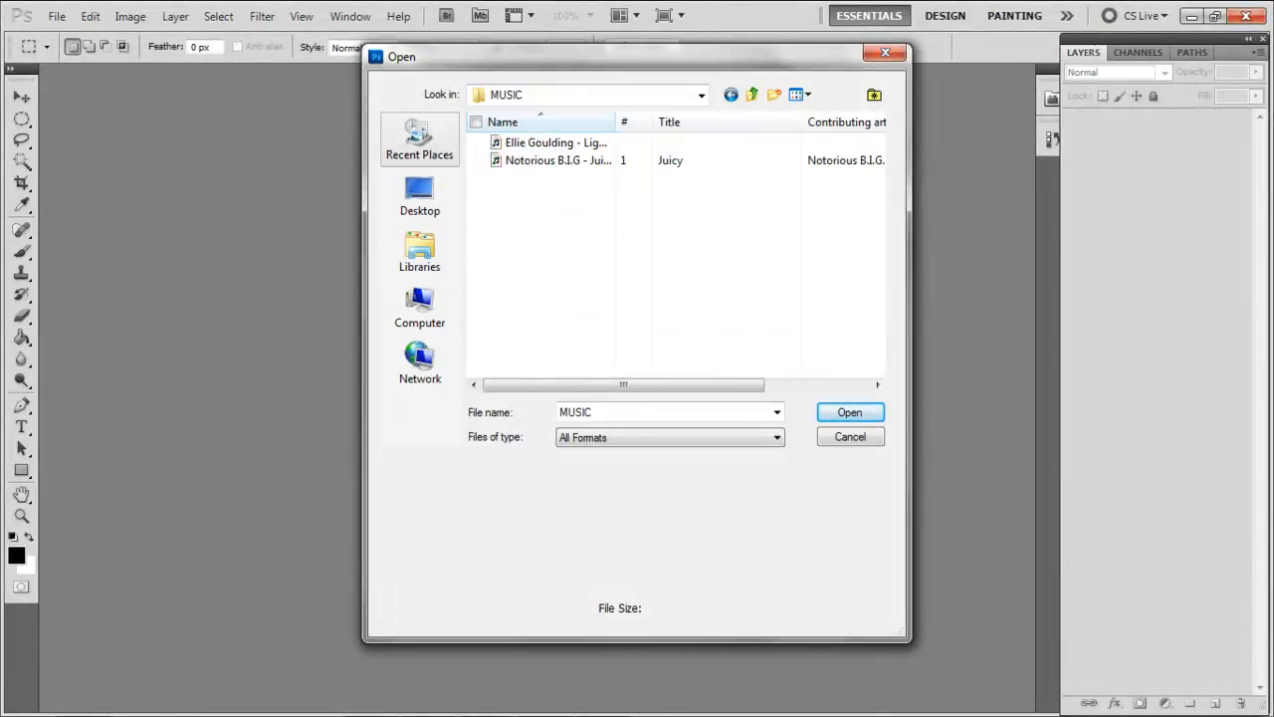
Open the YouTube Background Template and add a black layer with two gradient fills, one radial
{"action": "left_click", "coordinate": [701, 95]}
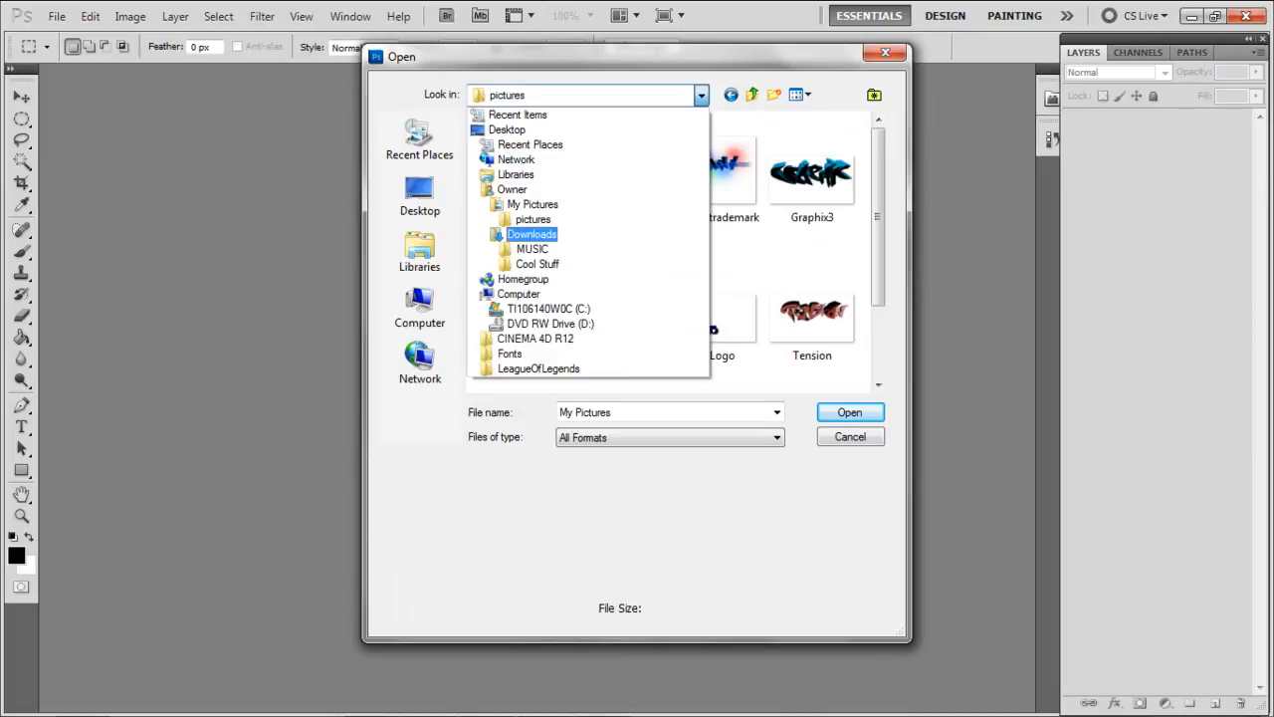
{"action": "left_click", "coordinate": [849, 412]}
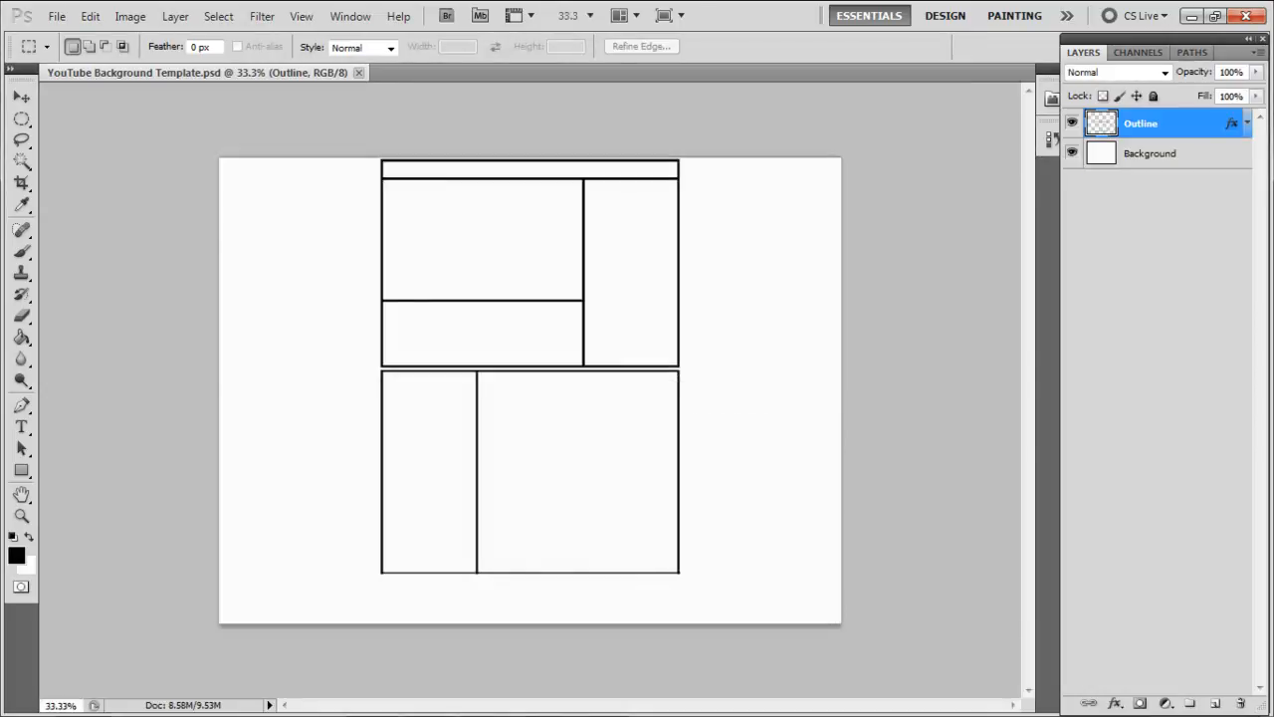
{"action": "left_click", "coordinate": [528, 264]}
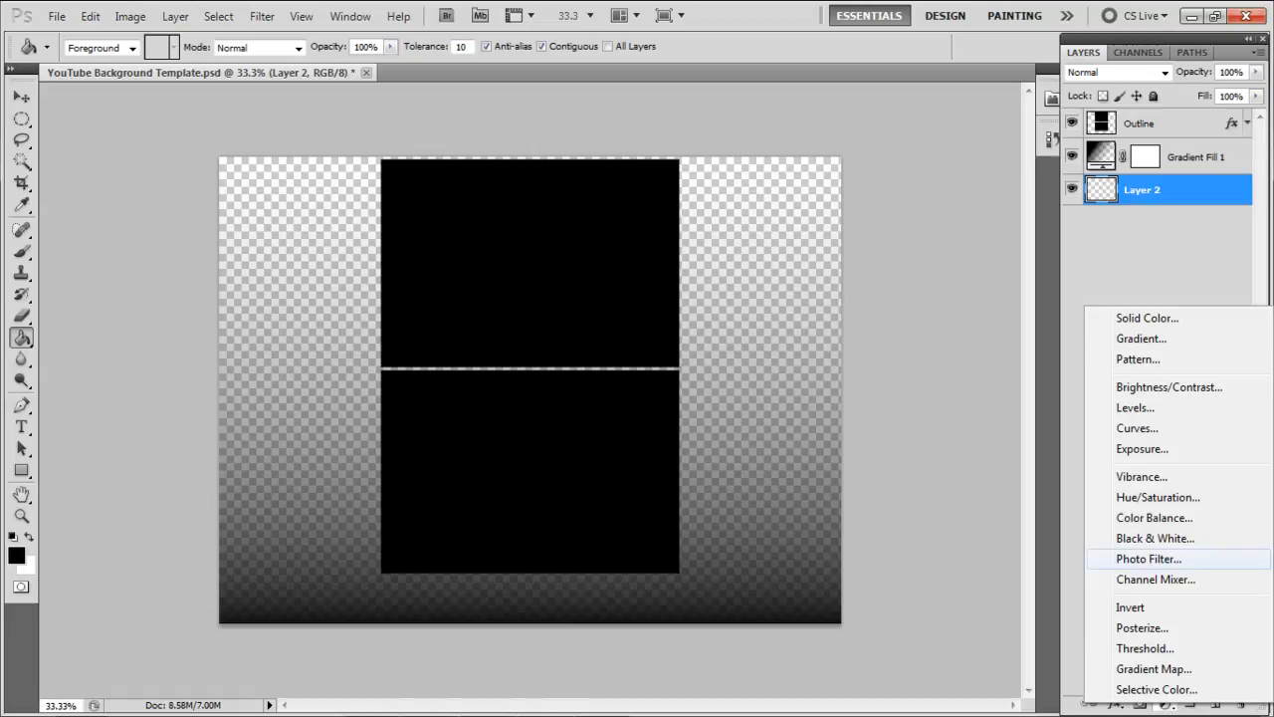
{"action": "left_click", "coordinate": [1141, 337]}
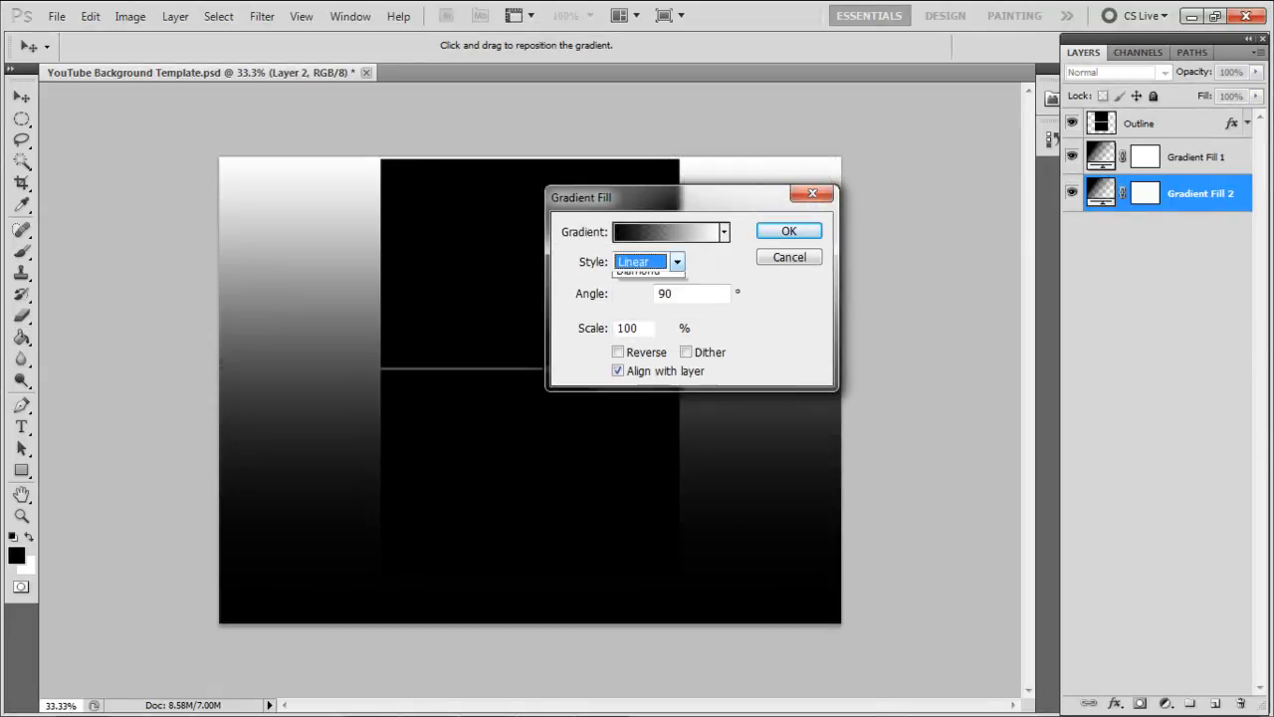
{"action": "left_click", "coordinate": [637, 271]}
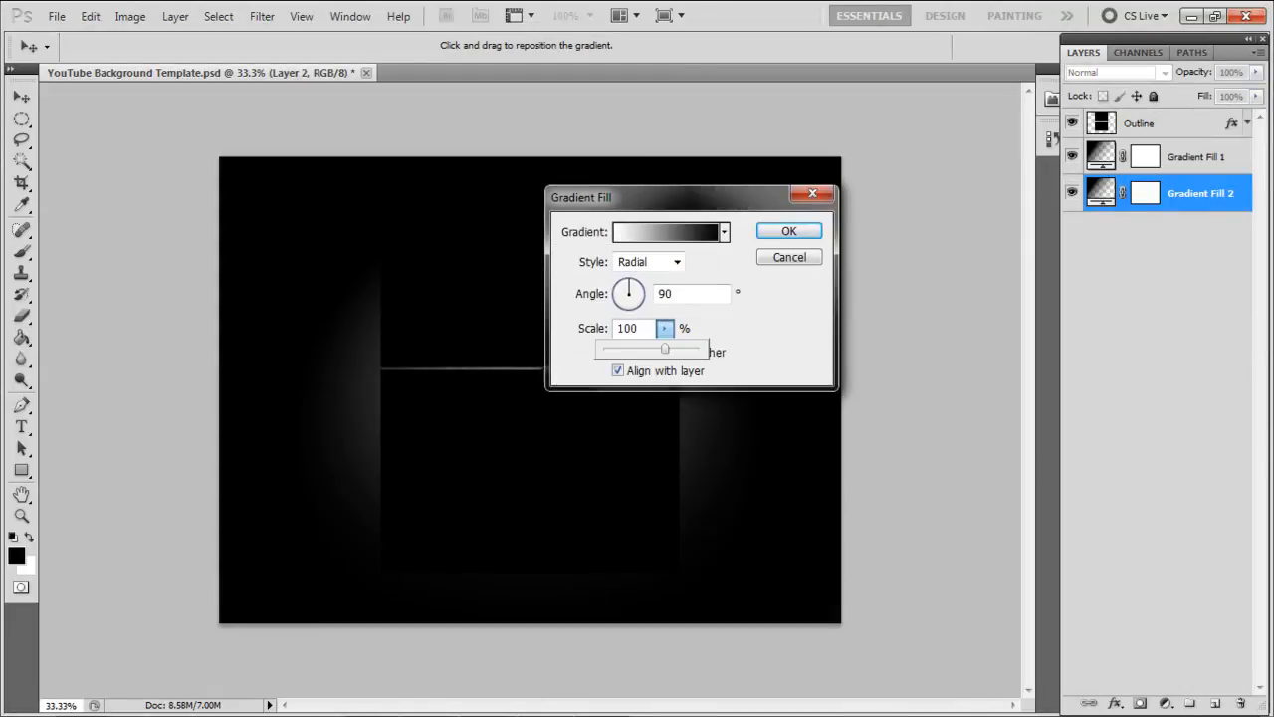
{"action": "left_click", "coordinate": [788, 230]}
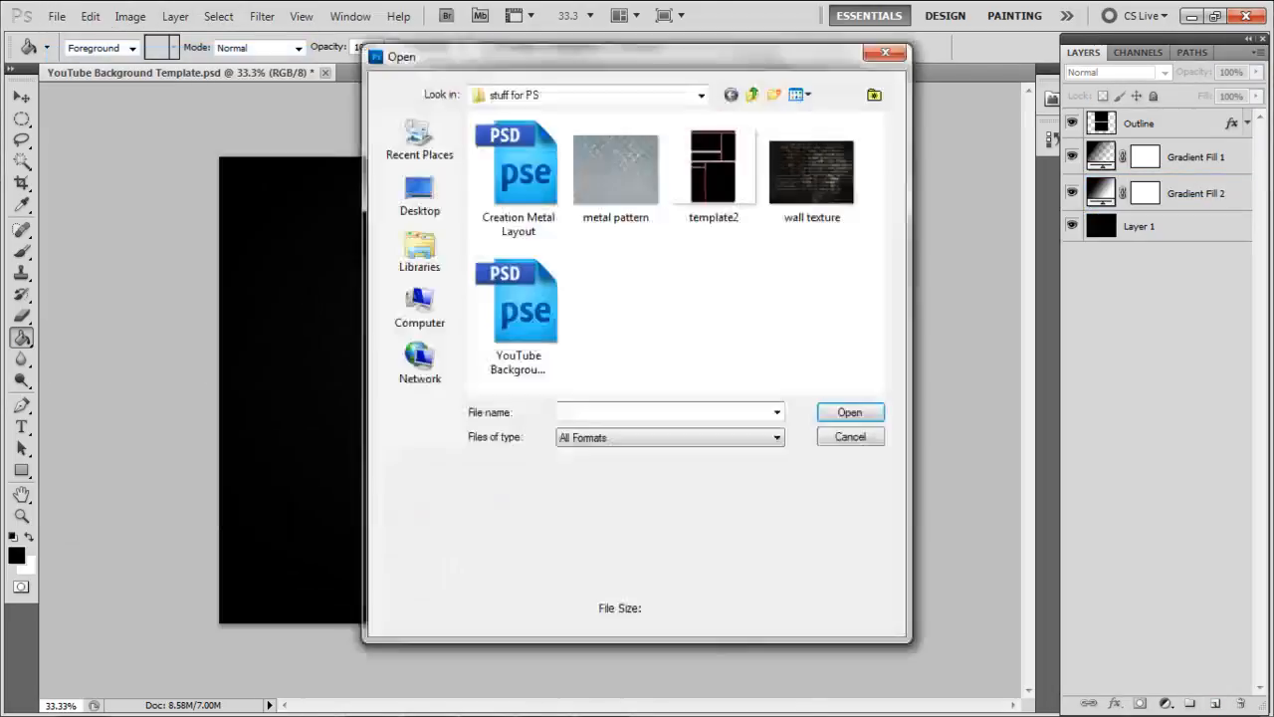
Bring in Tension.png scaled down on the left, then open Designs.png
{"action": "left_click", "coordinate": [849, 436]}
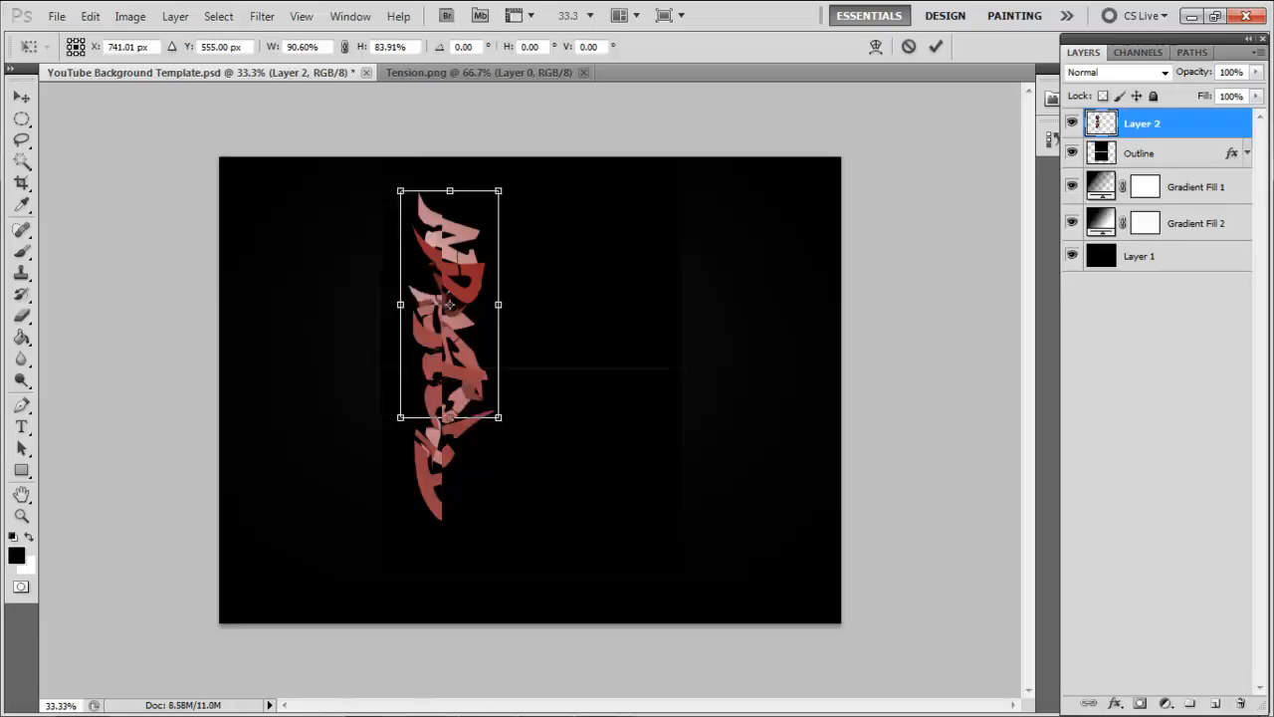
{"action": "left_click_drag", "start_coordinate": [449, 304], "coordinate": [332, 357]}
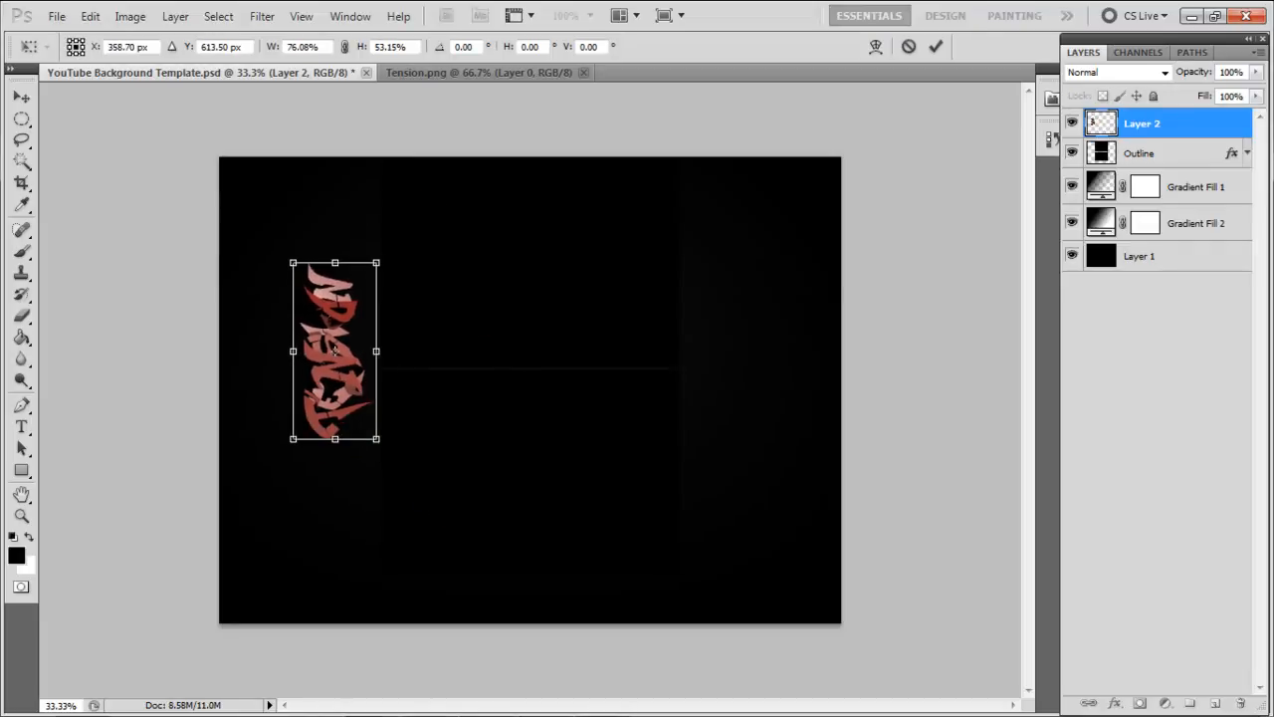
{"action": "left_click", "coordinate": [56, 16]}
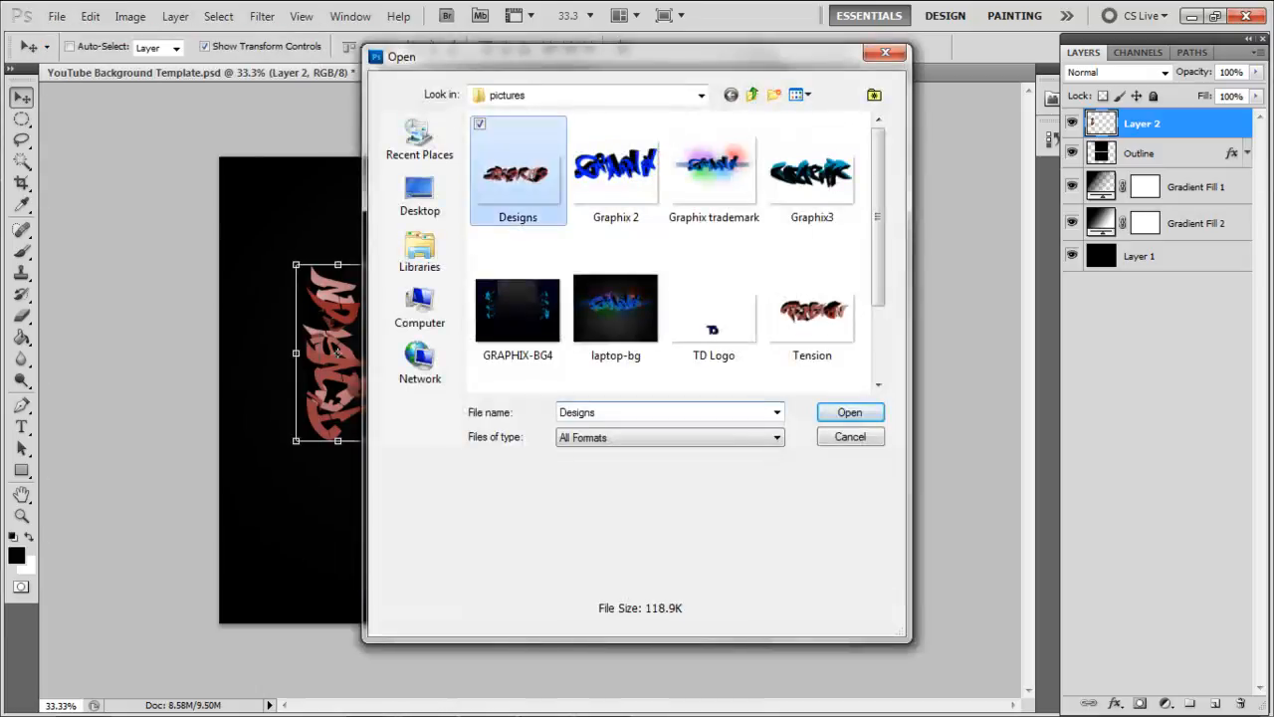
{"action": "left_click", "coordinate": [850, 413]}
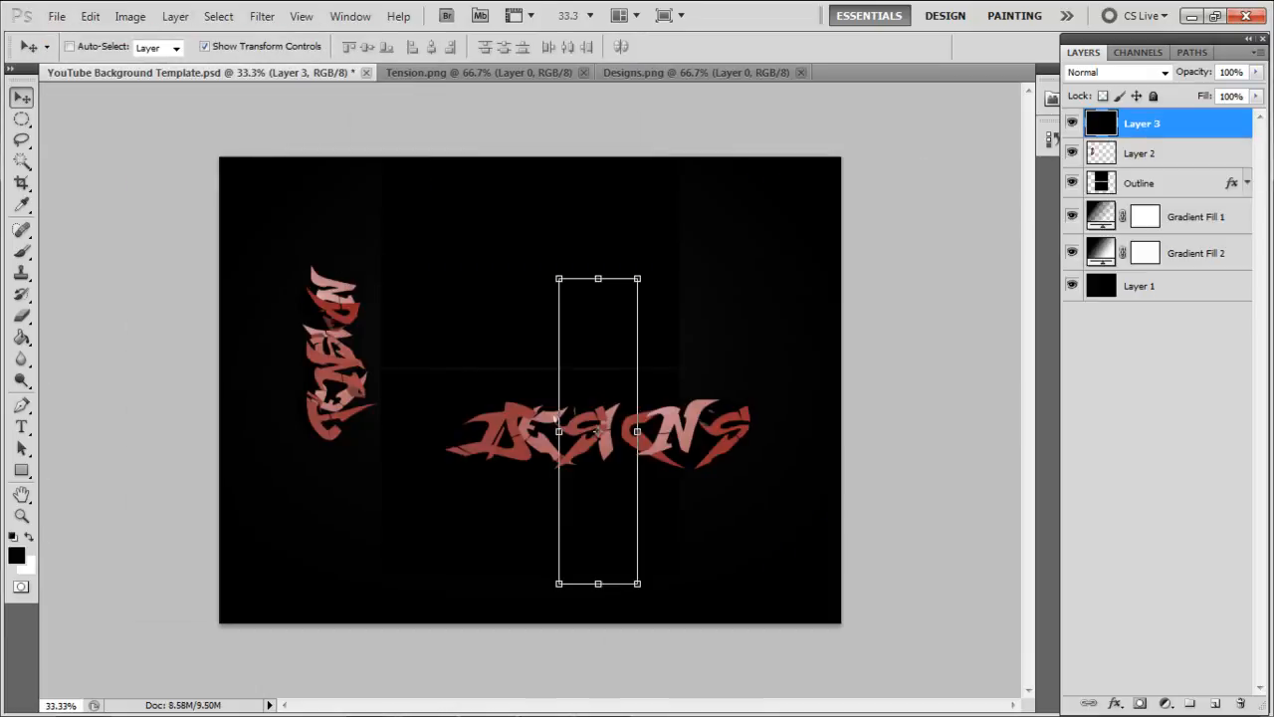